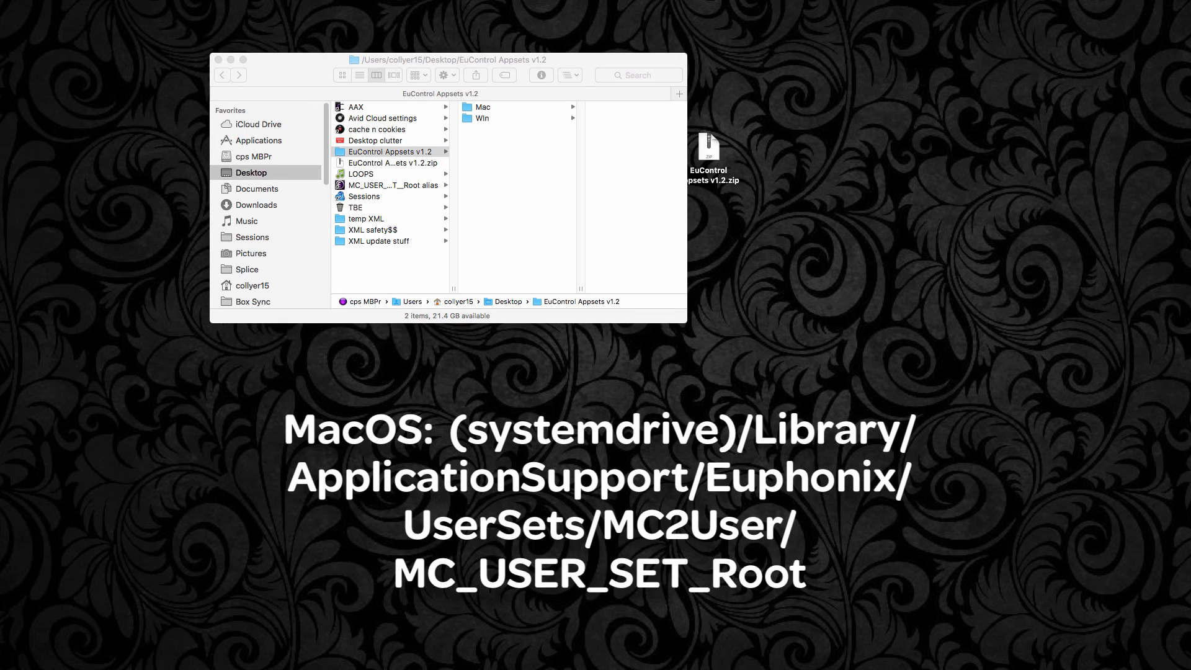
- Navigate to the MC_USER_SET__Root folder holding the appset XML files
left_click(389, 151)
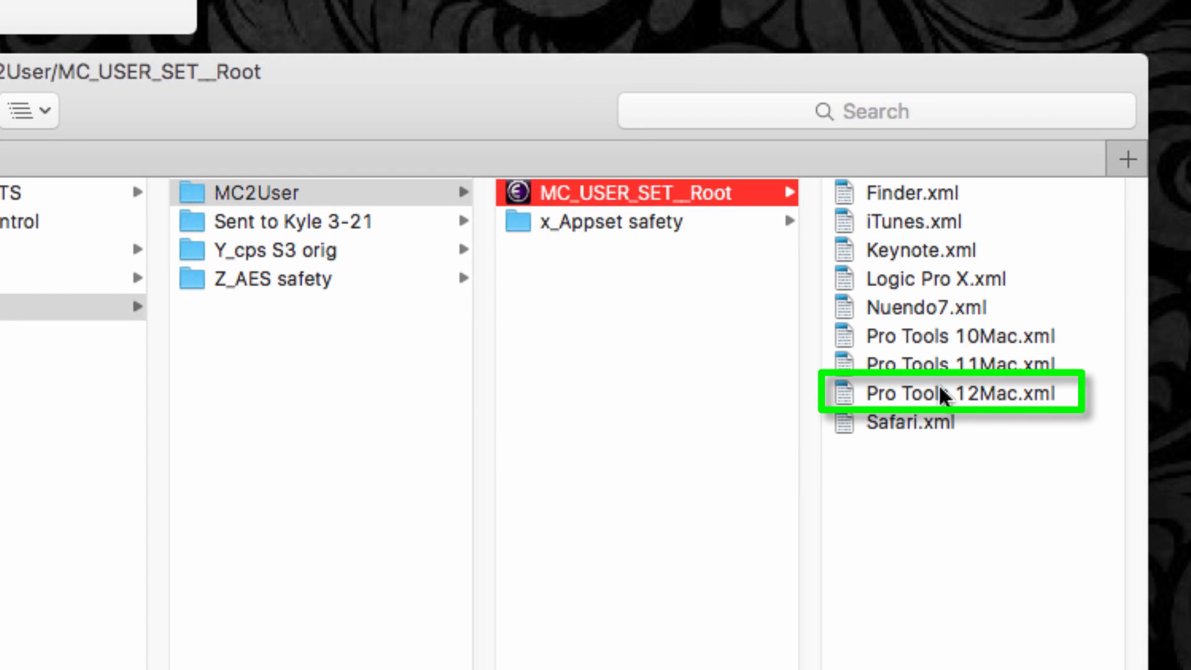
- Drag Pro Tools 12Mac.xml from the downloaded Mac folder into MC_USER_SET__Root
left_click(941, 393)
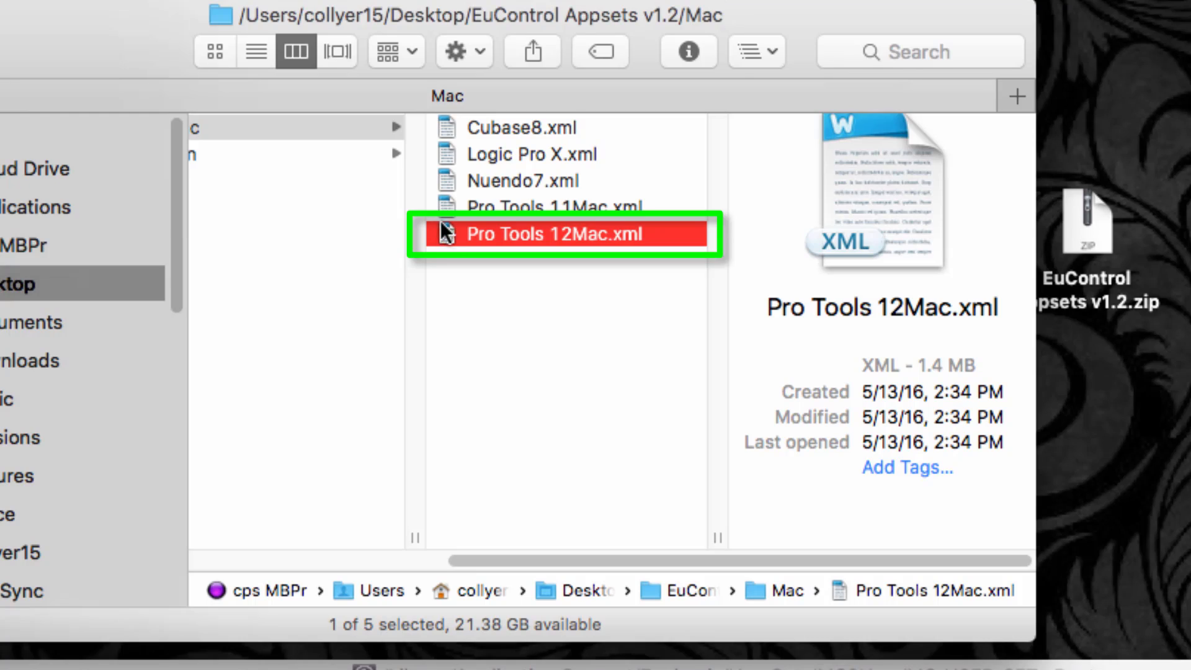
left_click_drag(565, 235, 942, 664)
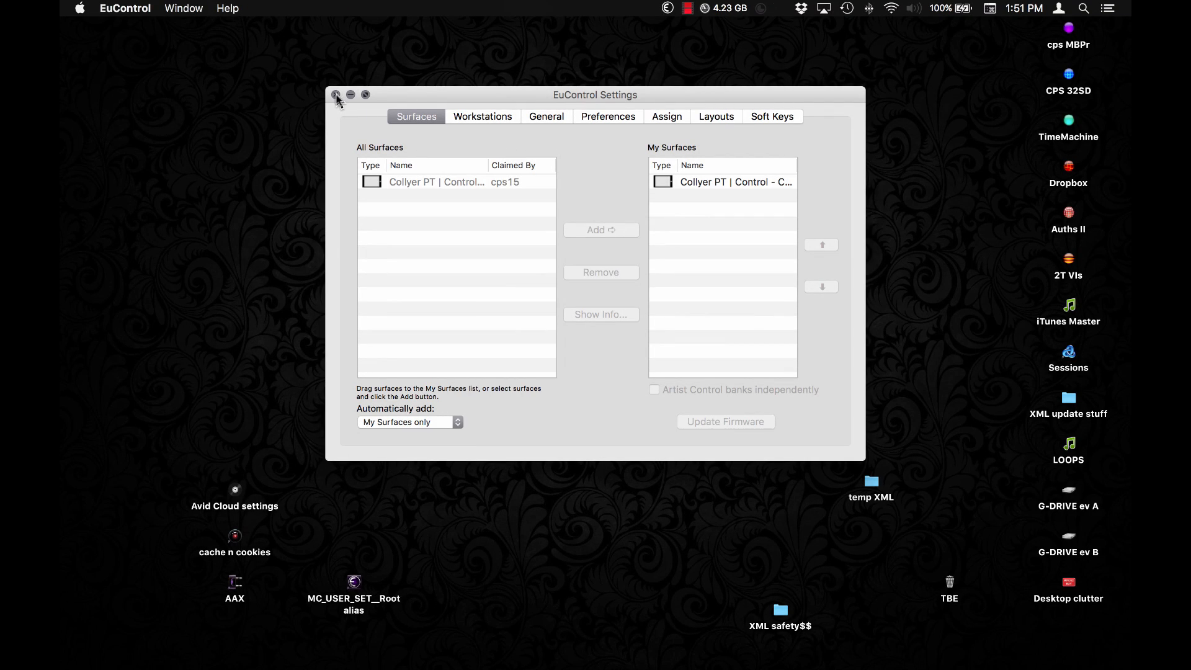
- Close EuControl Settings and confirm Restart EUCON Applications from the menu-bar icon
left_click(335, 94)
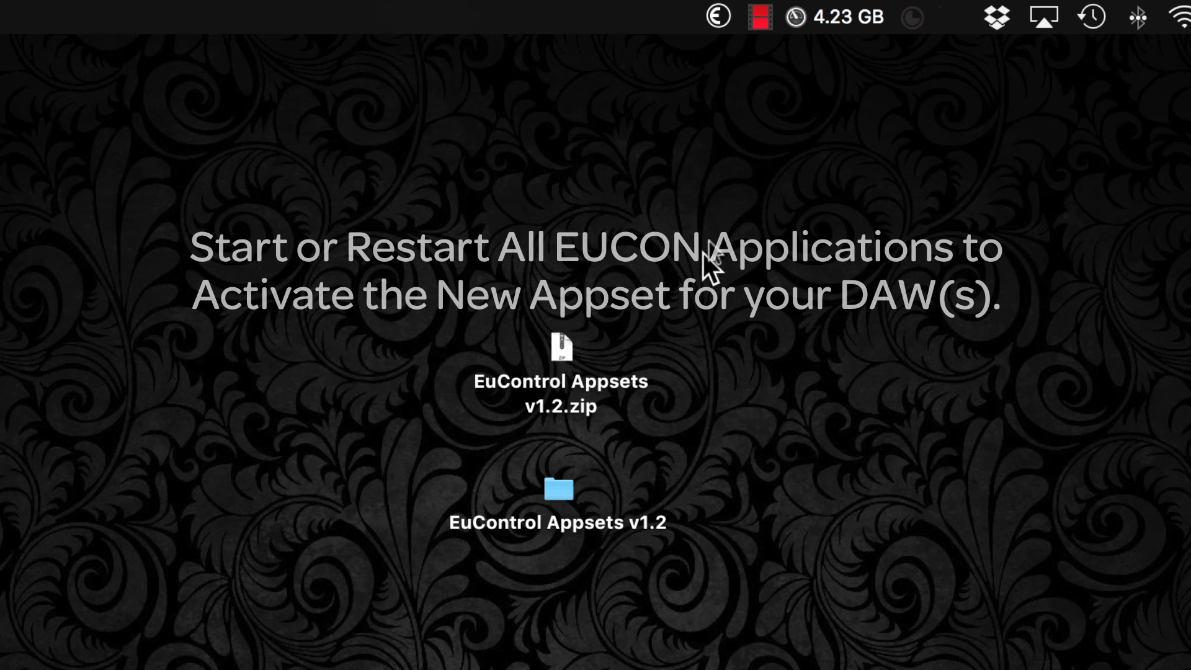
left_click(759, 16)
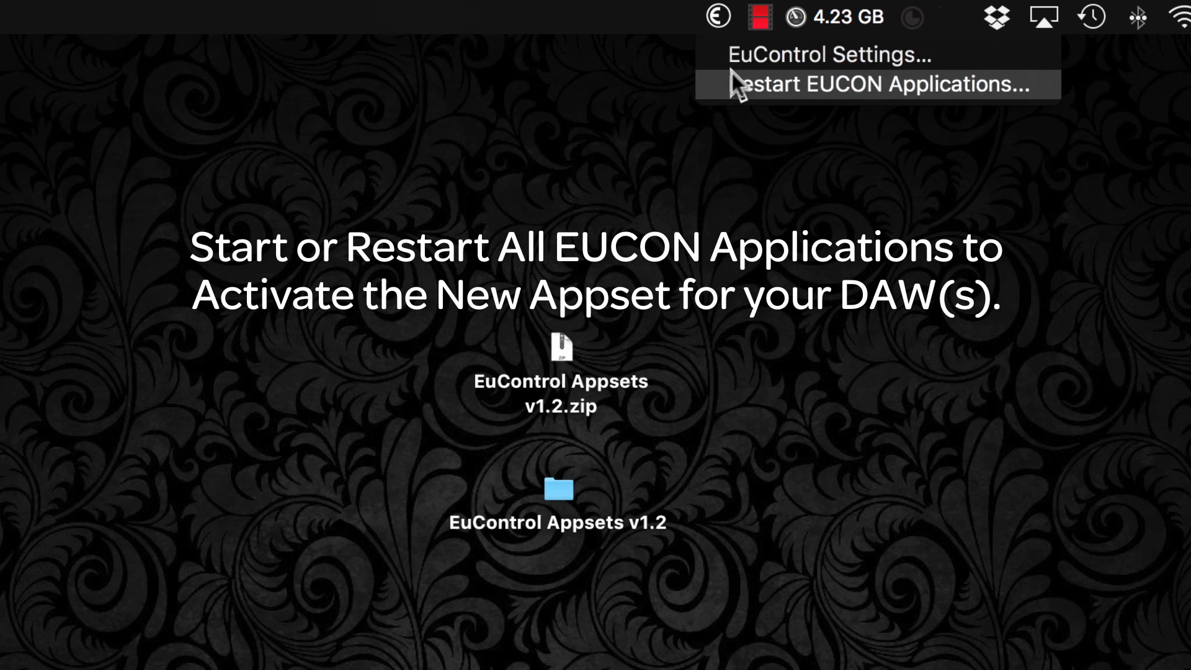
left_click(885, 85)
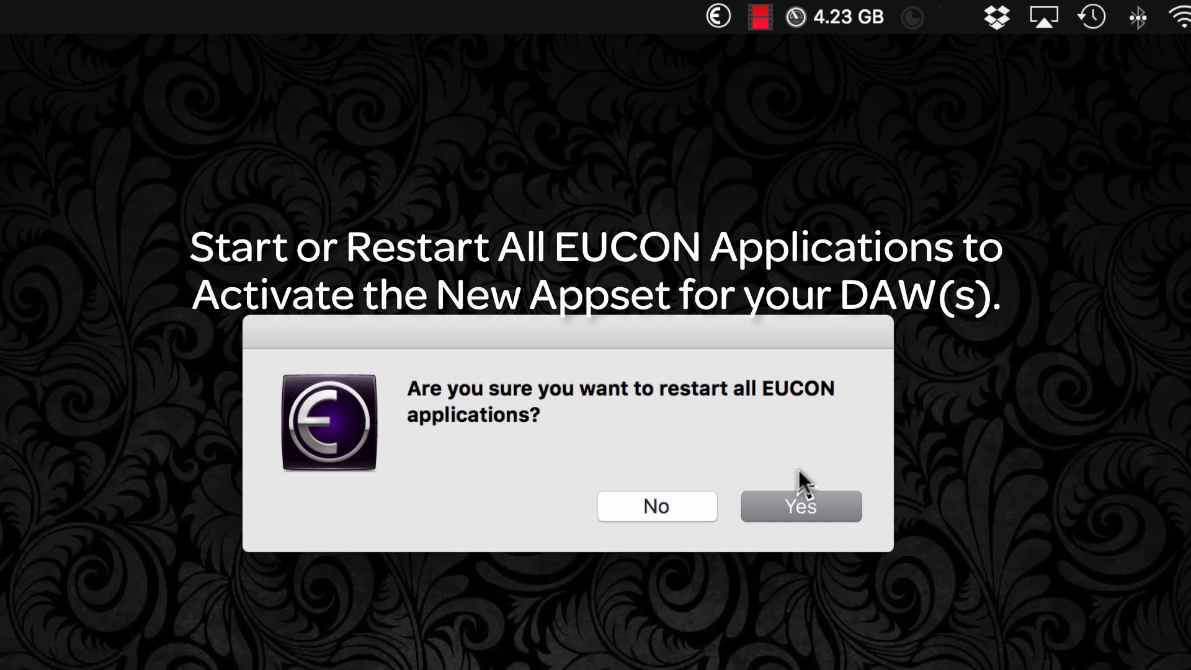
left_click(801, 506)
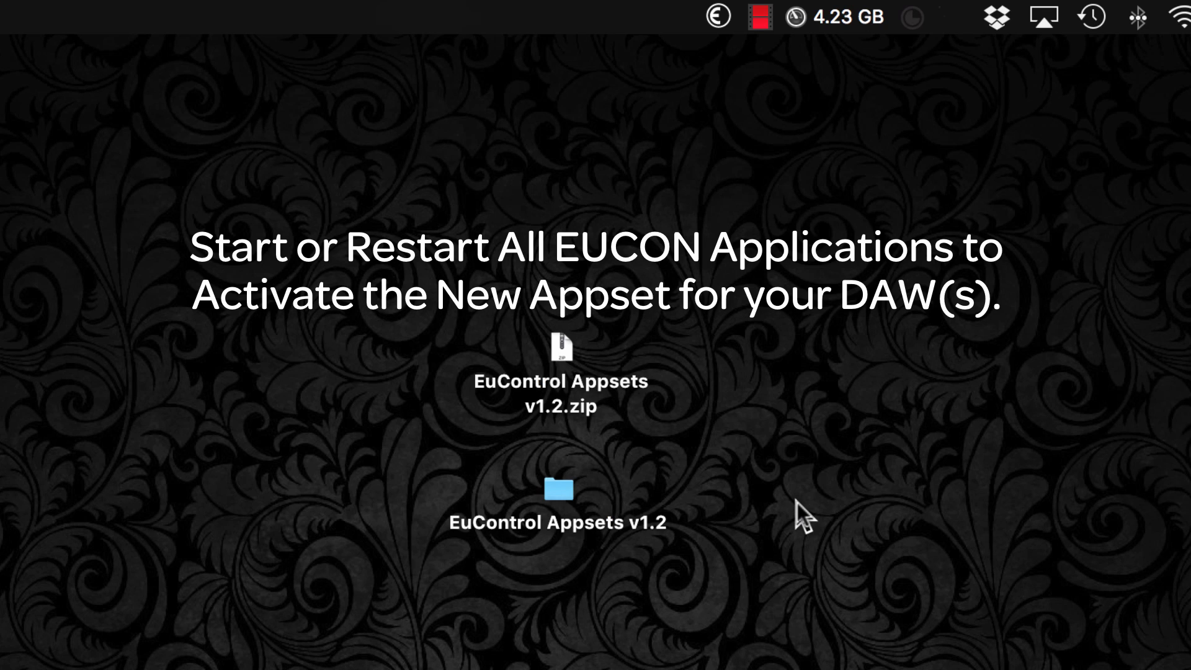